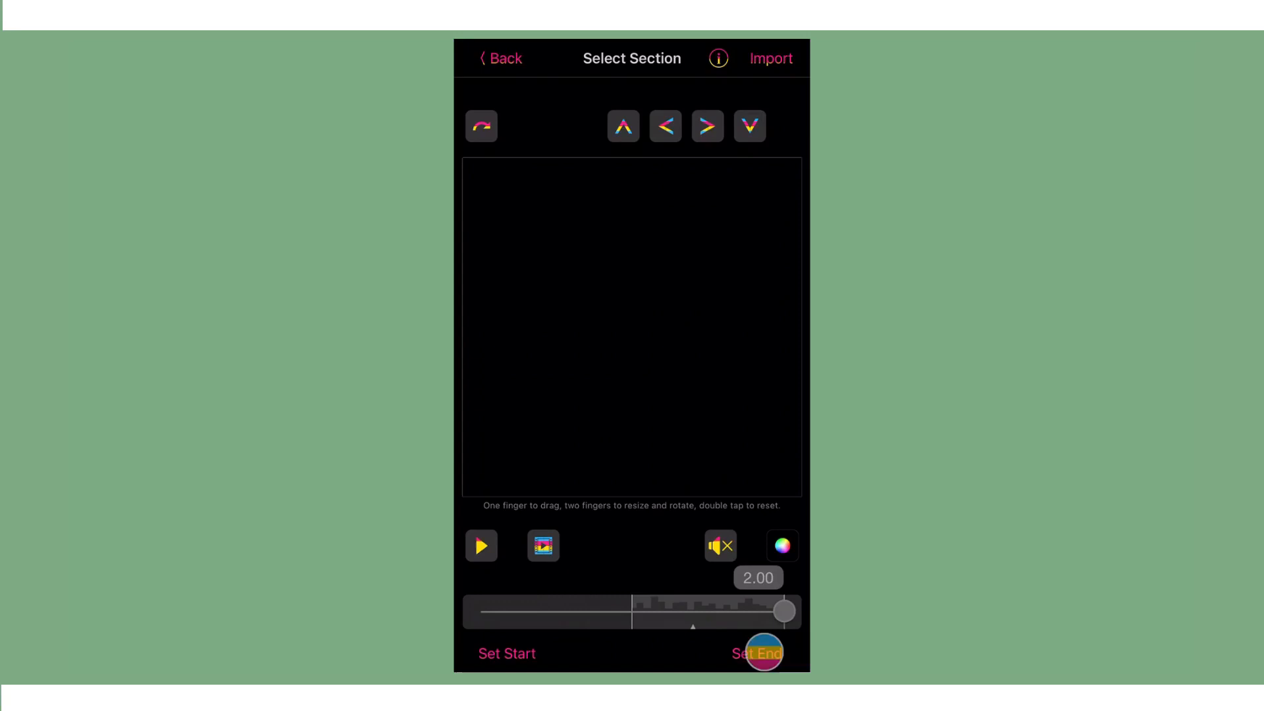
# Import the selected song section and move to the end of the timeline
pyautogui.click(757, 653)
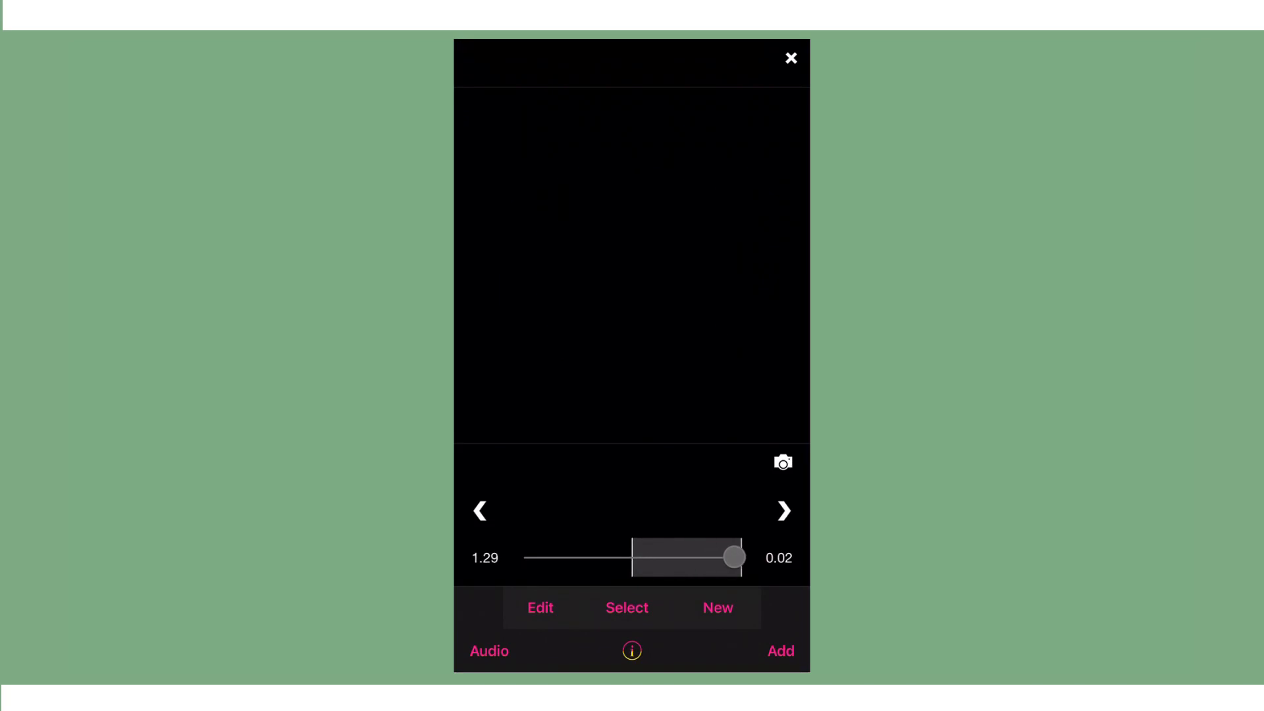
pyautogui.moveTo(734, 557); pyautogui.dragTo(597, 557)
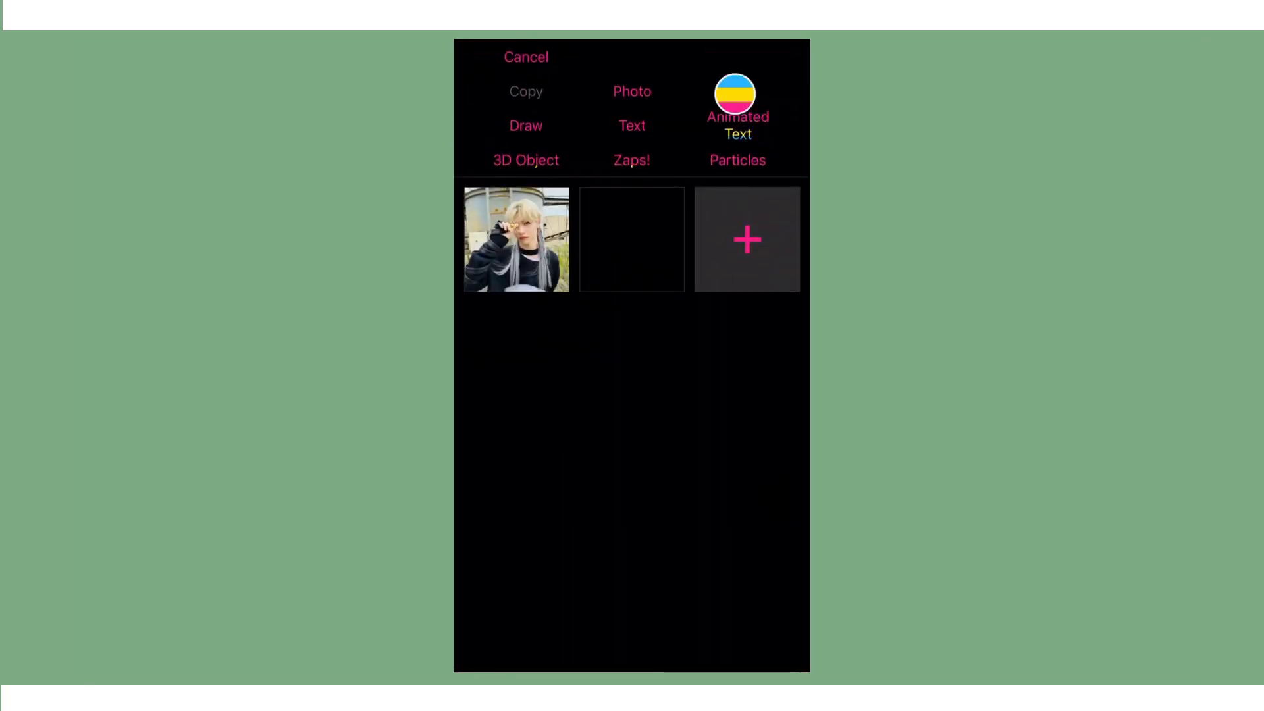
# Start a Multi-Layer clip, shrink layer 1's white square to a centred square, and Quick Snap it
pyautogui.click(745, 238)
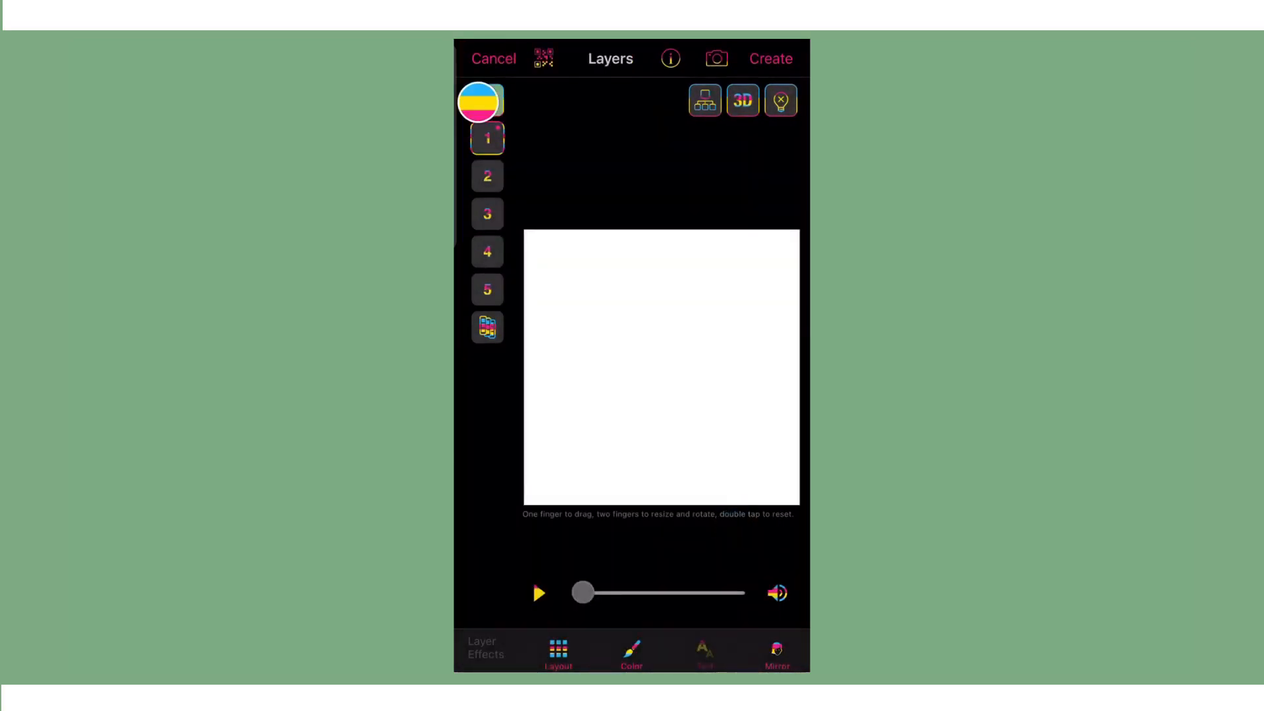
pyautogui.moveTo(479, 101); pyautogui.dragTo(720, 507)
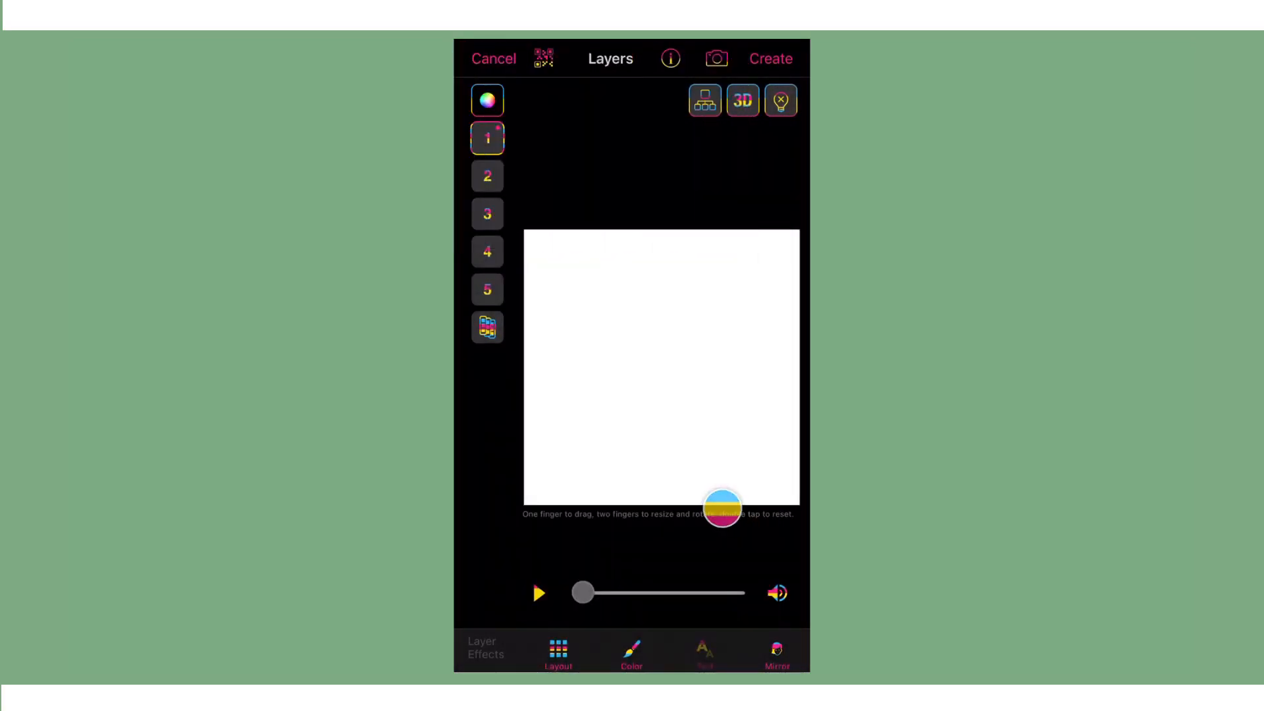
pyautogui.click(557, 651)
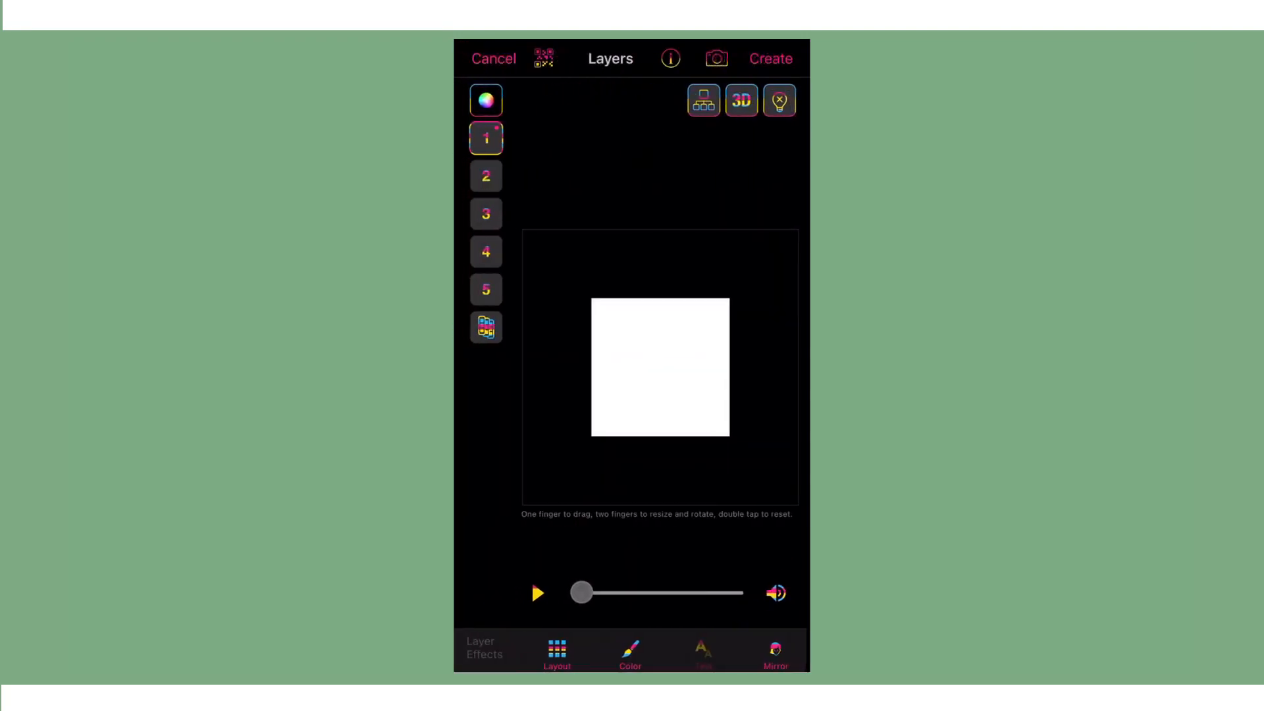
pyautogui.click(716, 58)
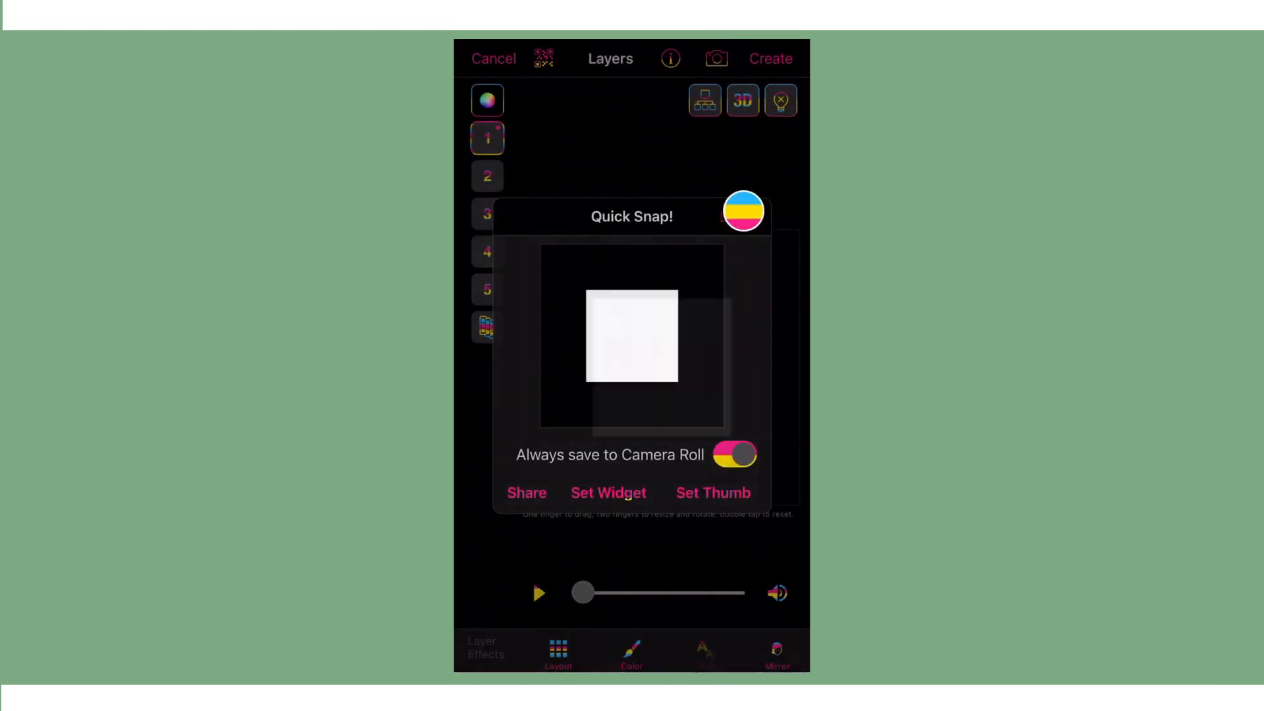
pyautogui.click(486, 136)
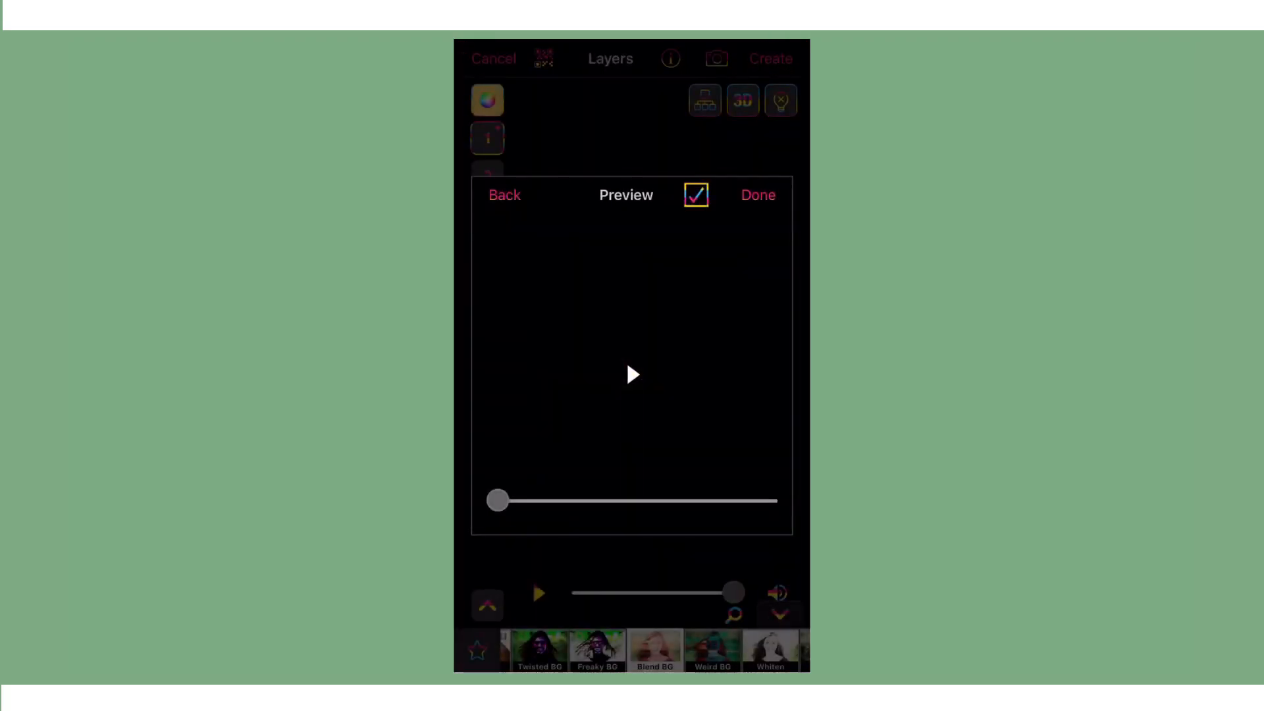
# Make the square a coloured outline frame and apply the Blend BG effect
pyautogui.moveTo(497, 500); pyautogui.dragTo(764, 500)
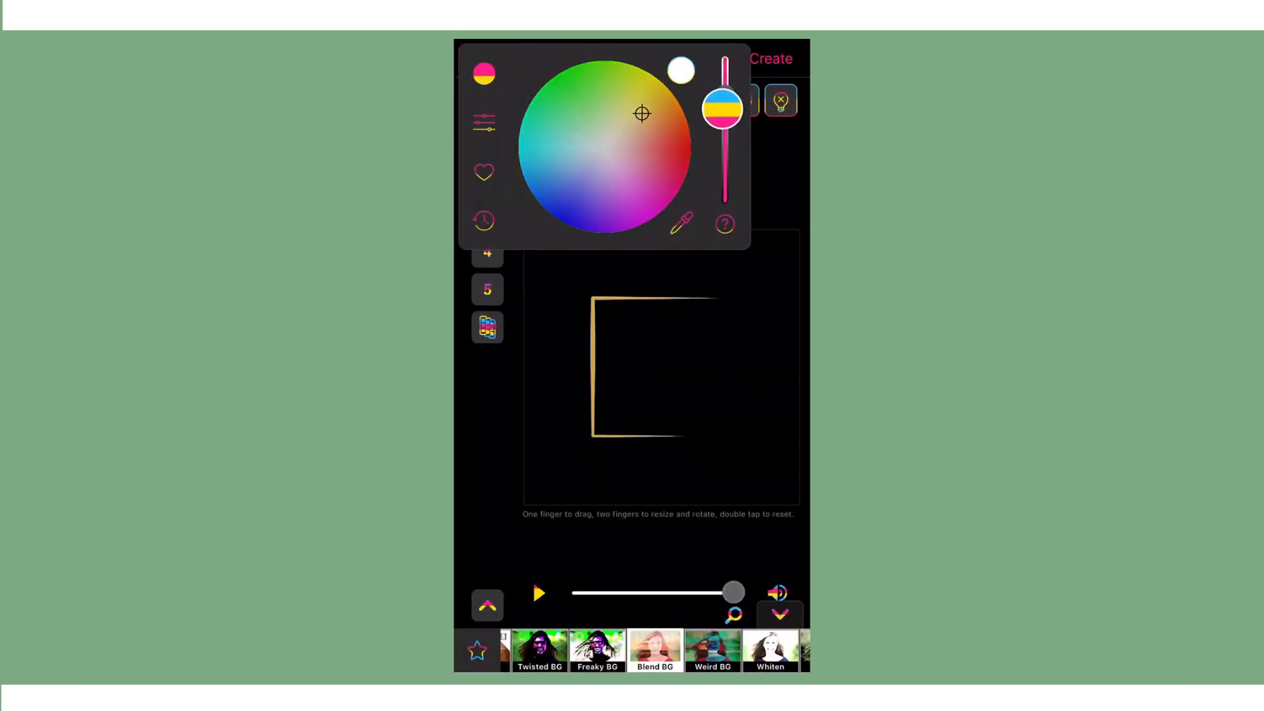
pyautogui.moveTo(642, 114); pyautogui.dragTo(663, 119)
pyautogui.write('bl')
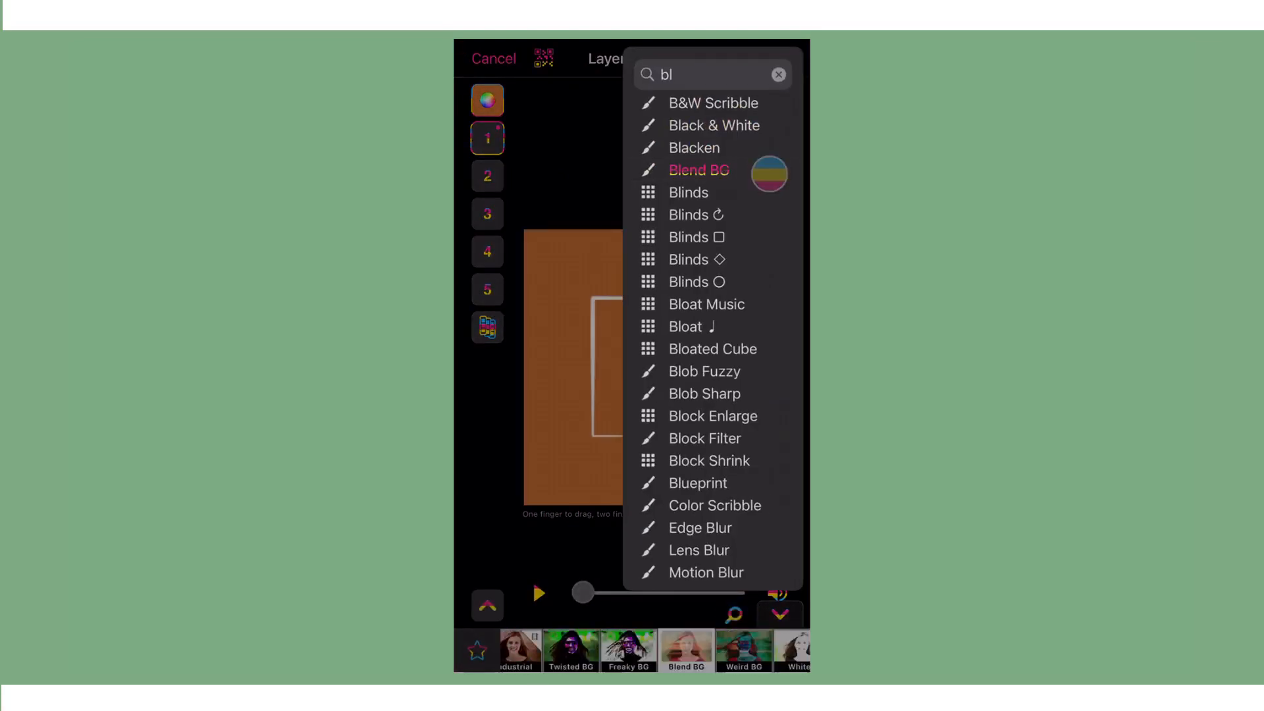
pyautogui.click(697, 169)
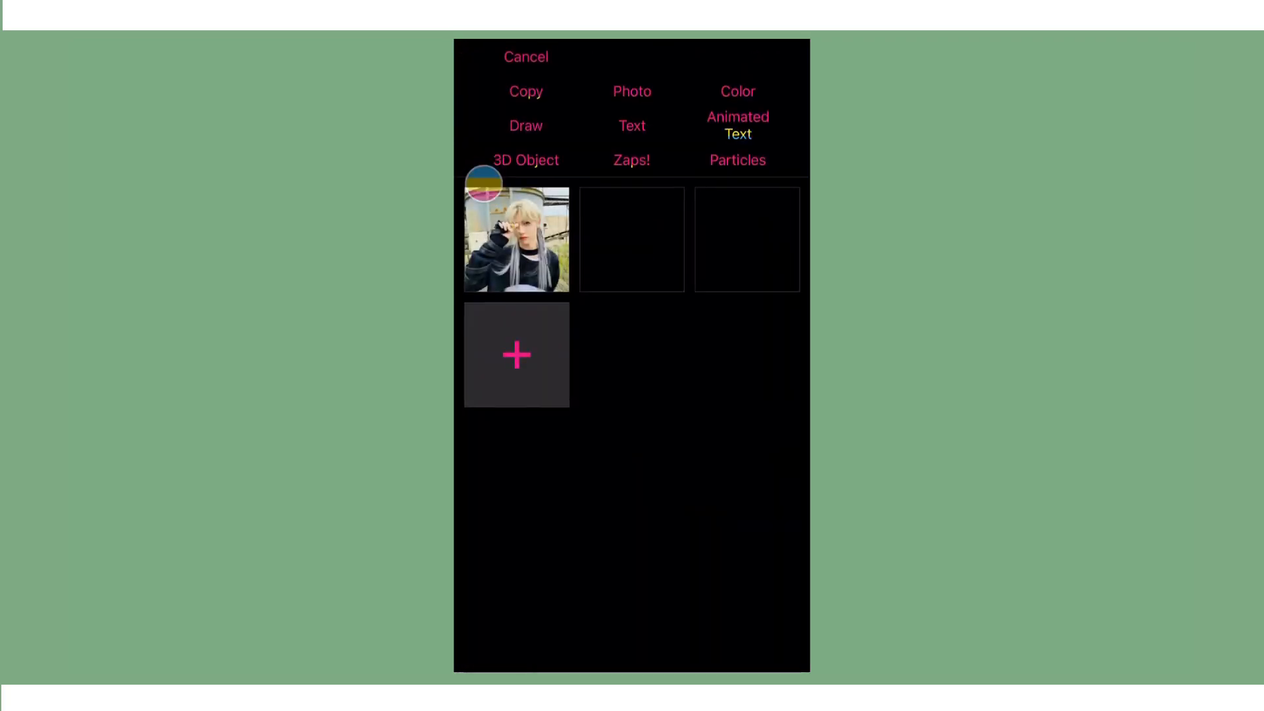
# Fill the layers with the photo and give layer 1 rotation keyframes with the imported custom curve
pyautogui.click(516, 239)
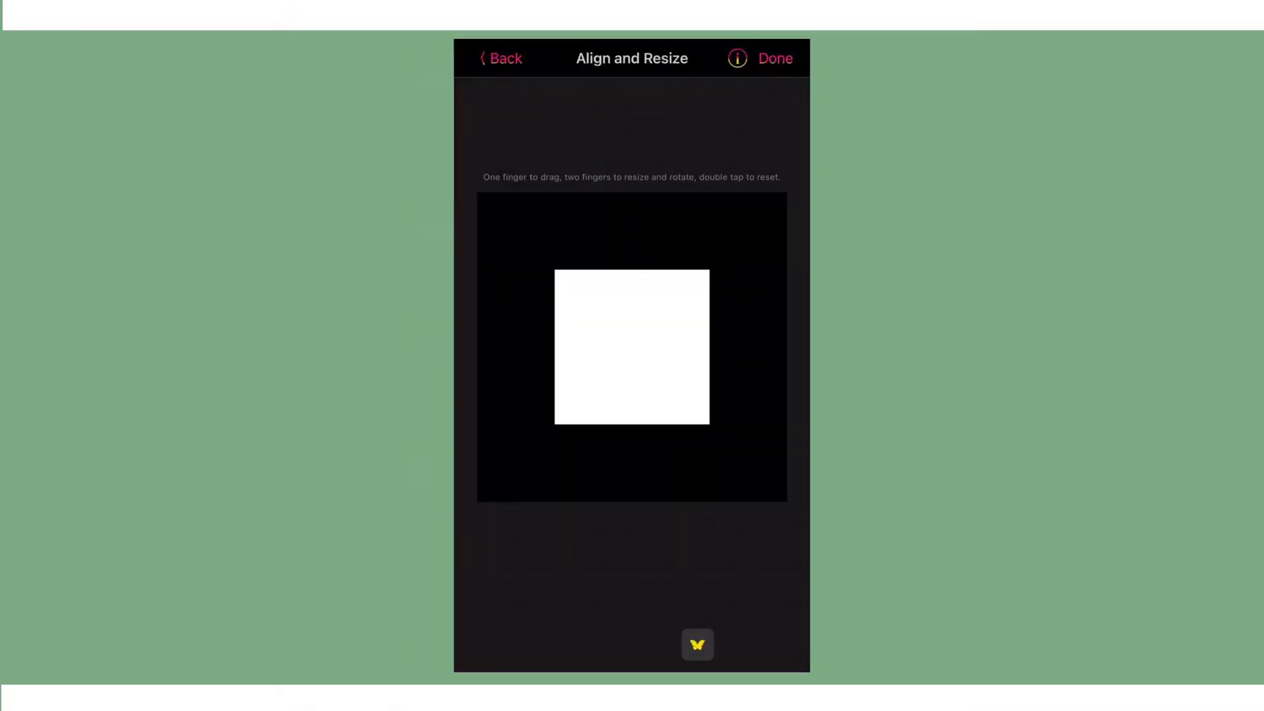
pyautogui.click(499, 58)
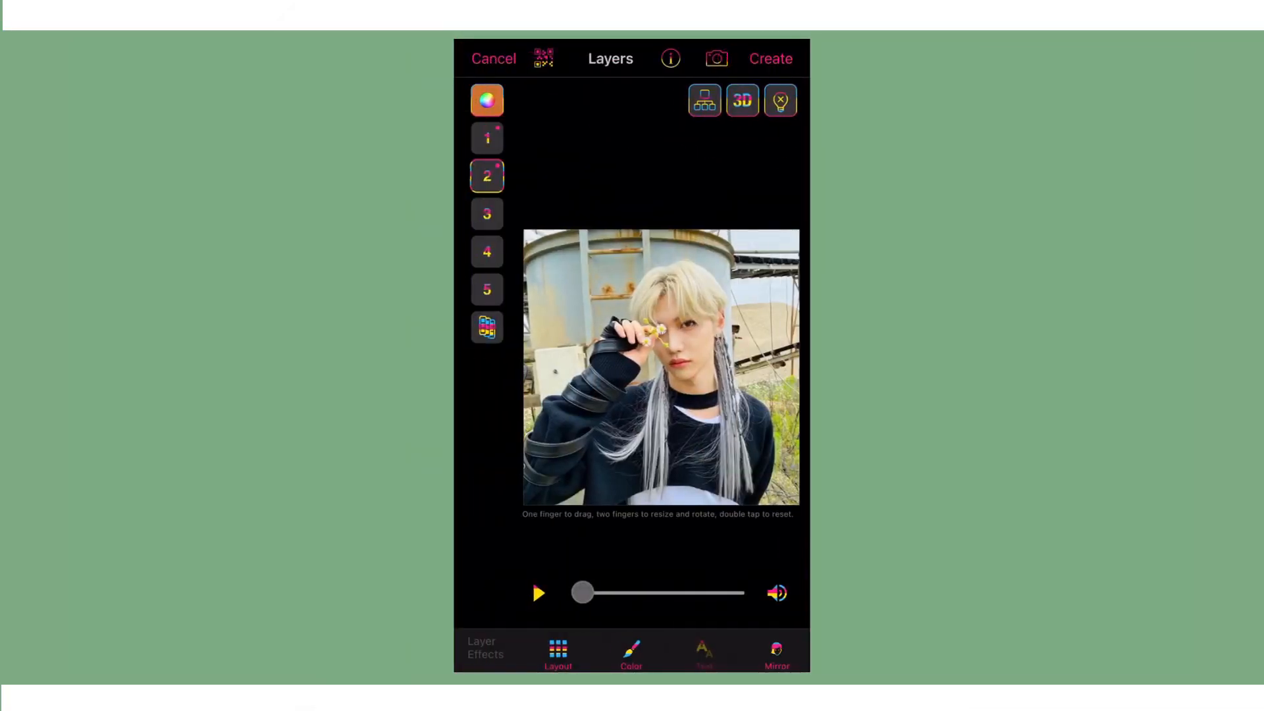
pyautogui.click(486, 137)
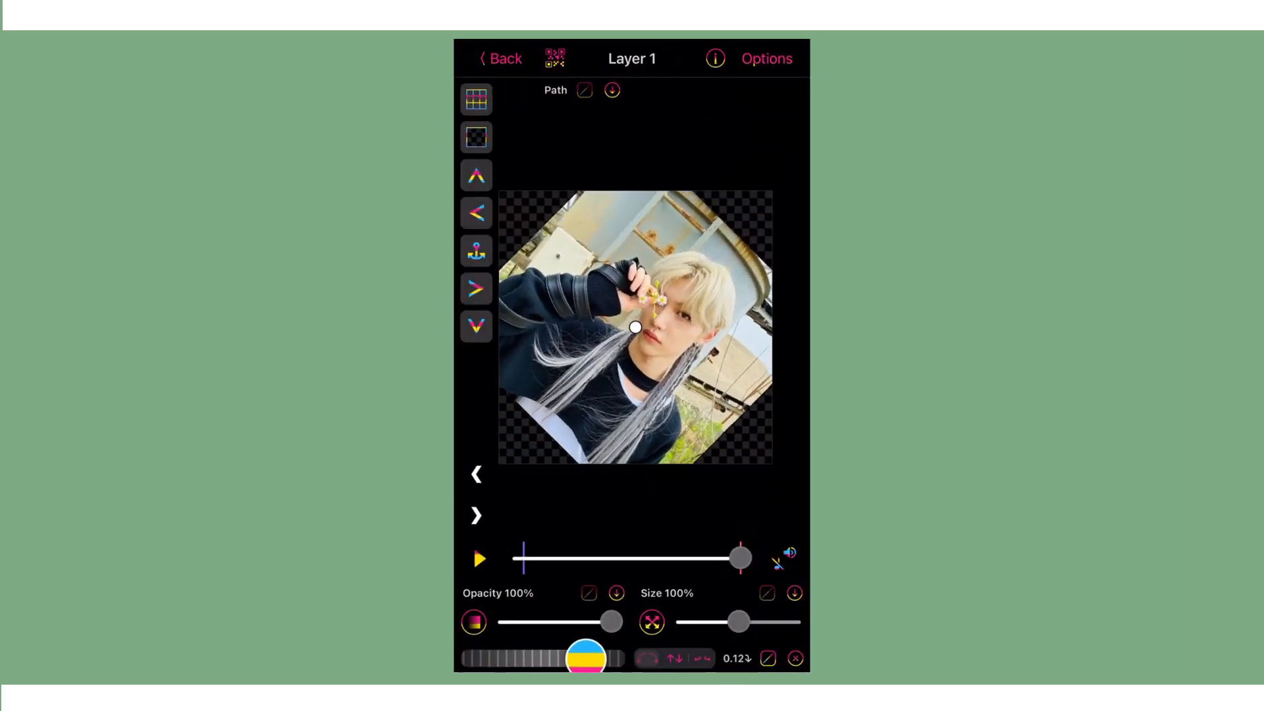
pyautogui.click(742, 658)
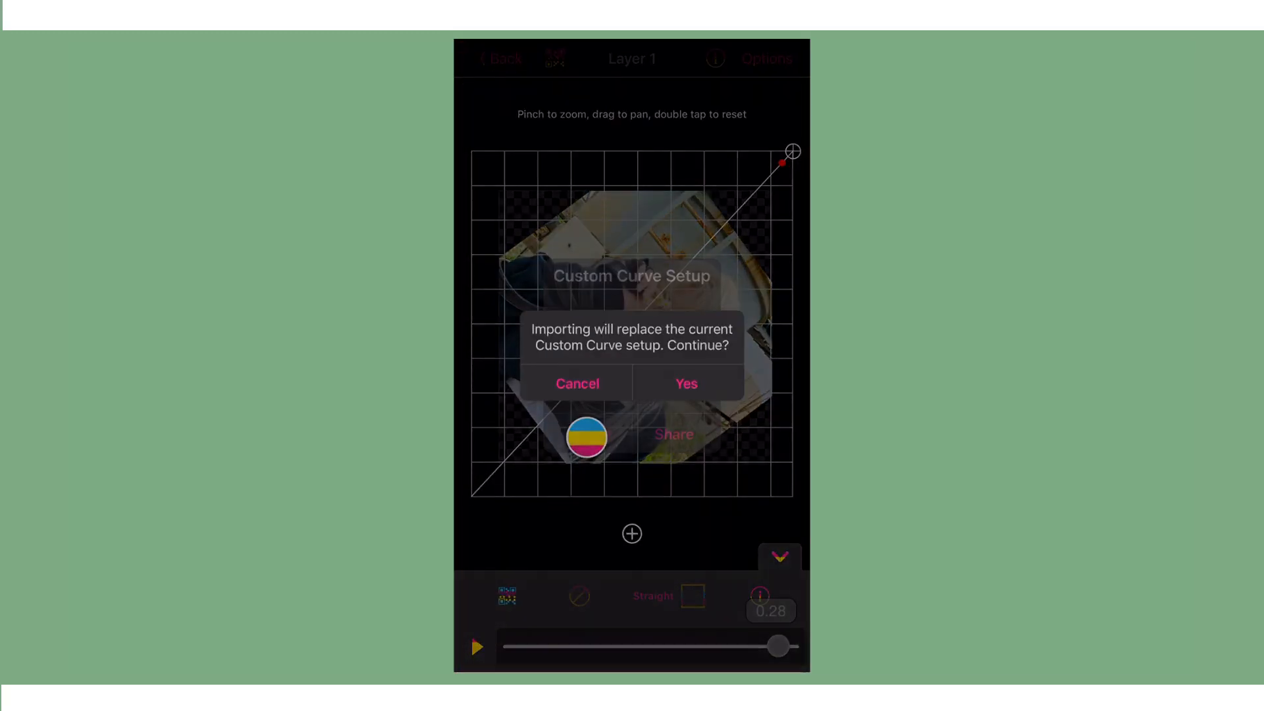
pyautogui.click(686, 383)
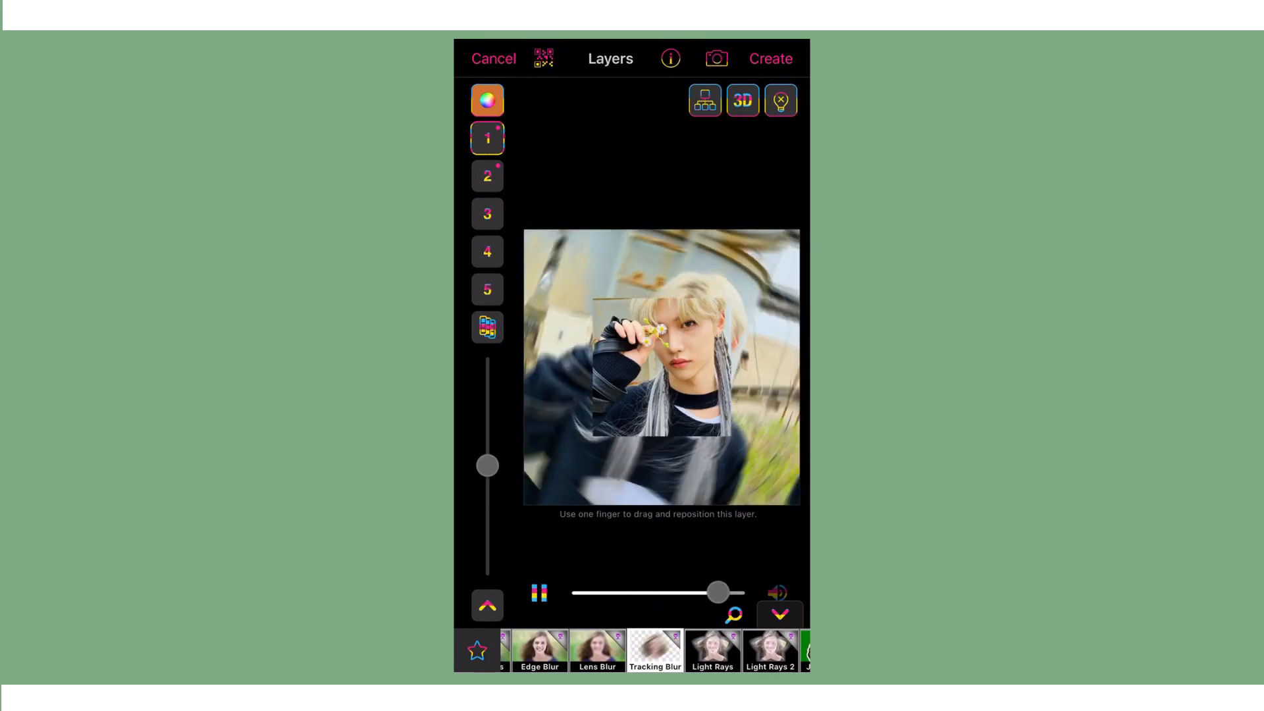
# Add the frame to layer 3 with Blend BG, then select layer 4
pyautogui.click(487, 176)
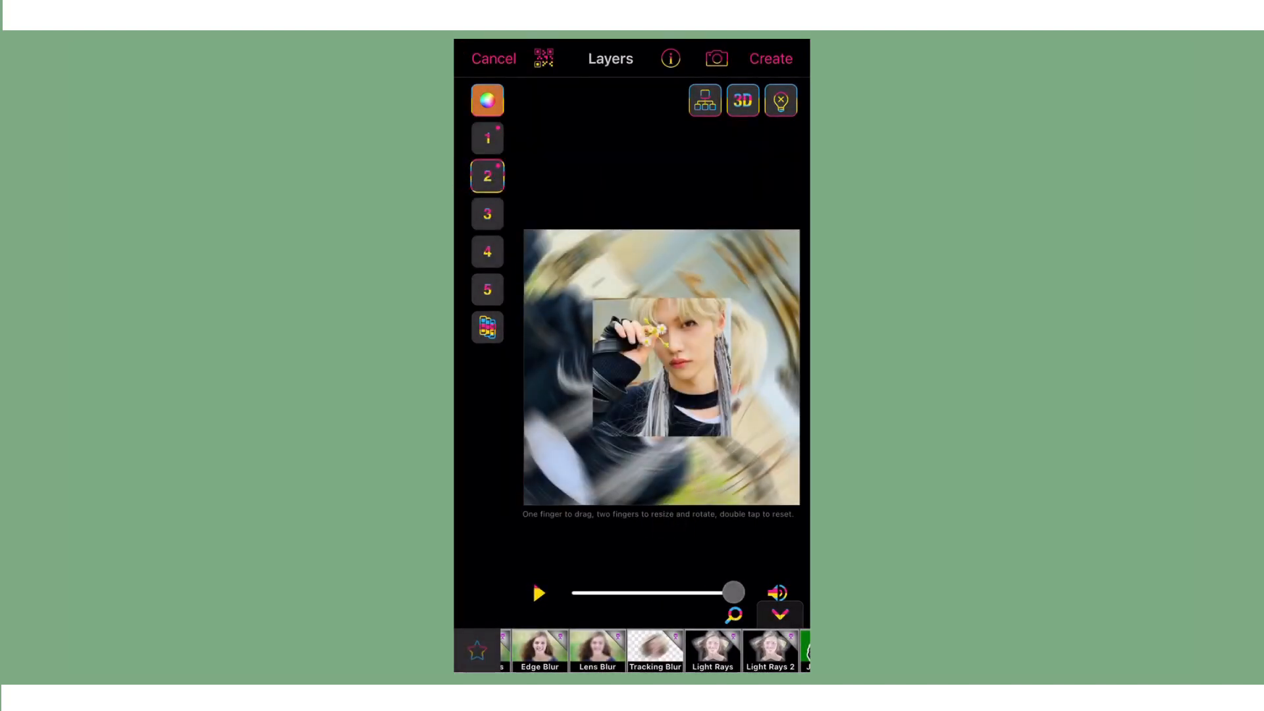
pyautogui.click(487, 214)
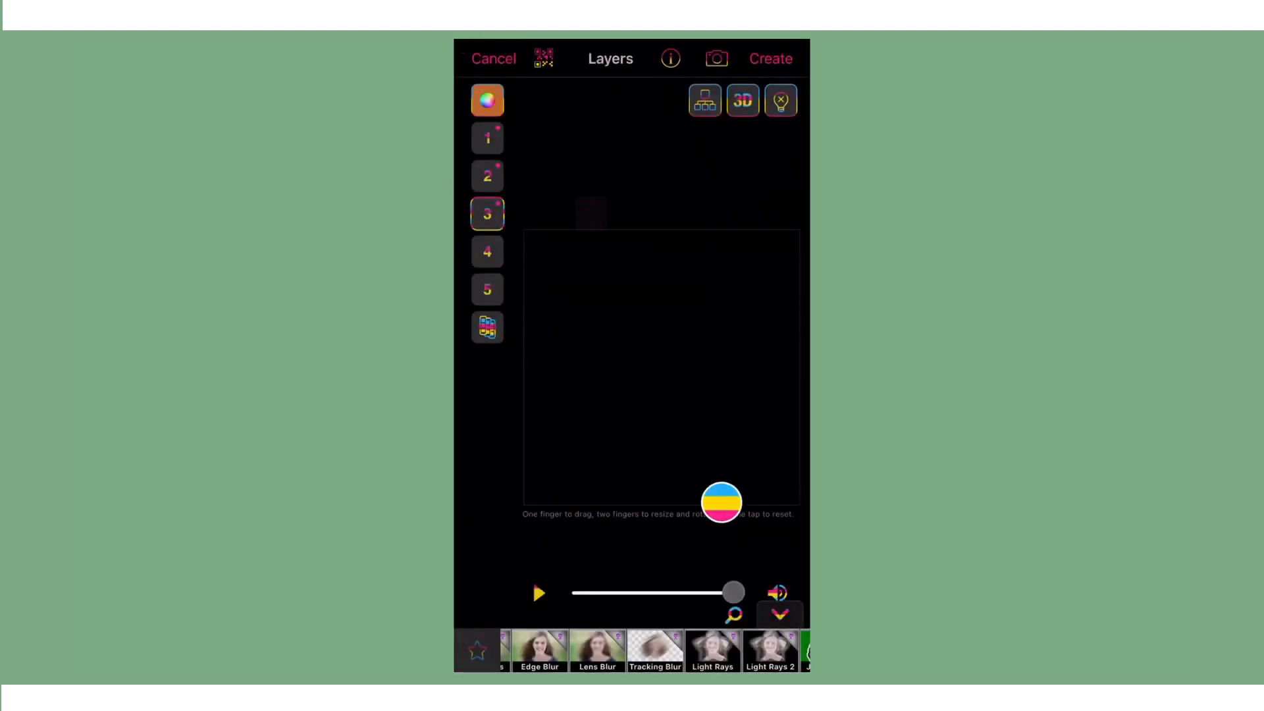
pyautogui.write('tra')
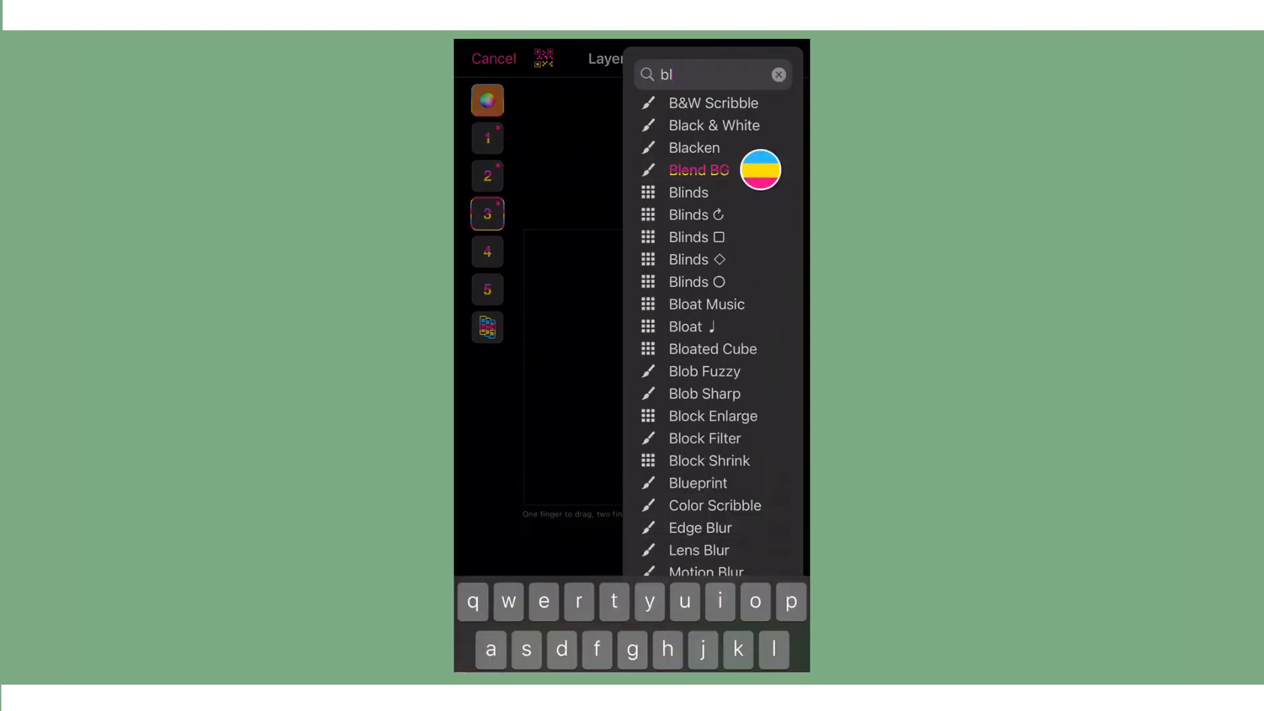
pyautogui.click(698, 169)
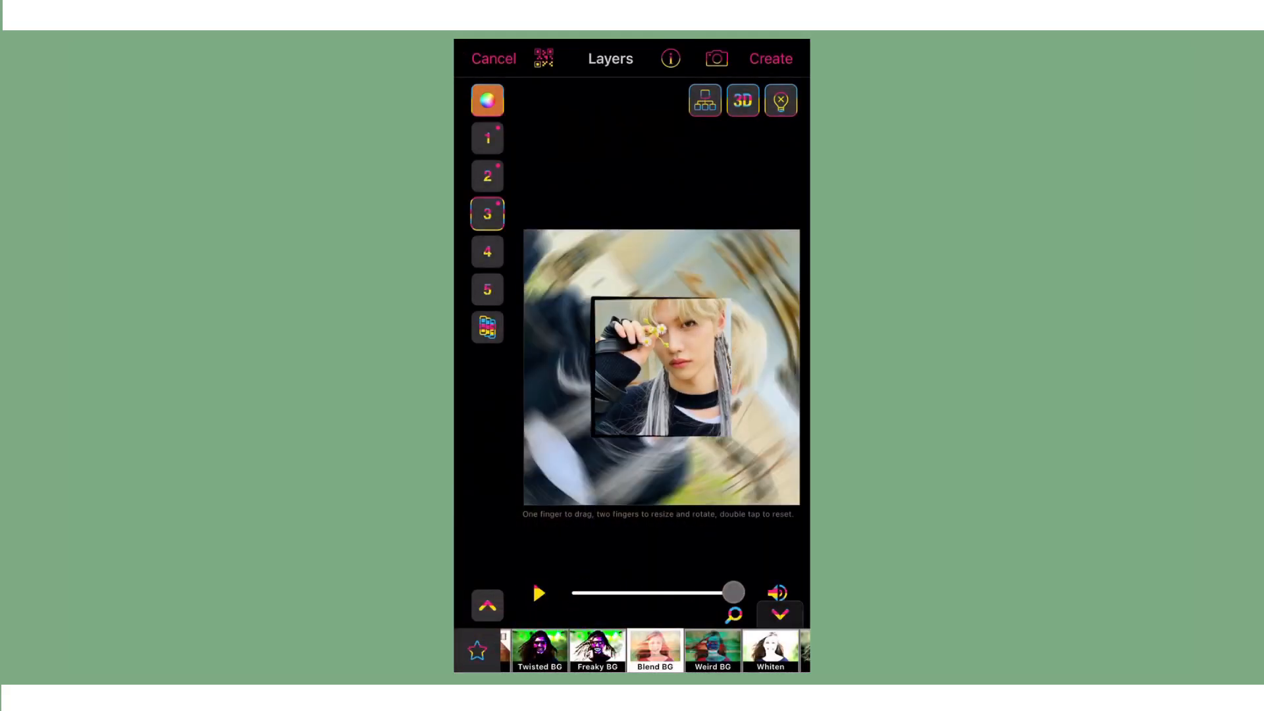
pyautogui.click(487, 250)
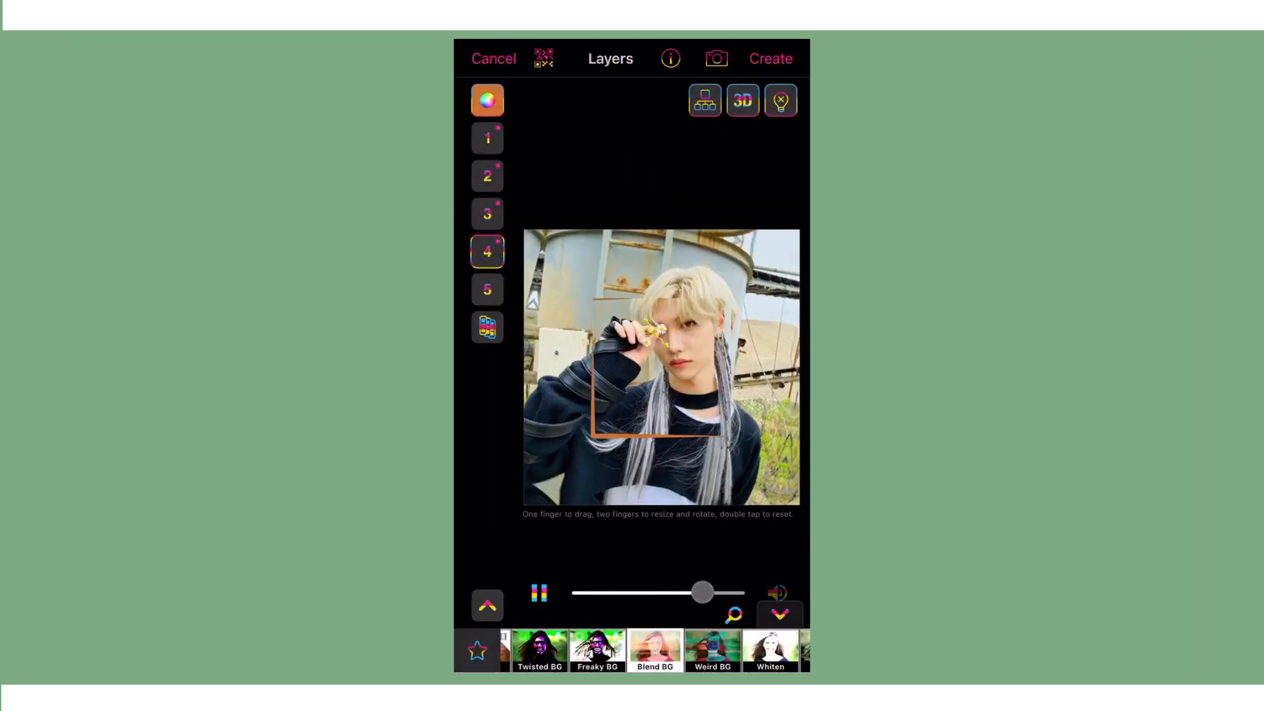
# Select layer 3 and scrub the timeline to the second photo's clip
pyautogui.click(487, 213)
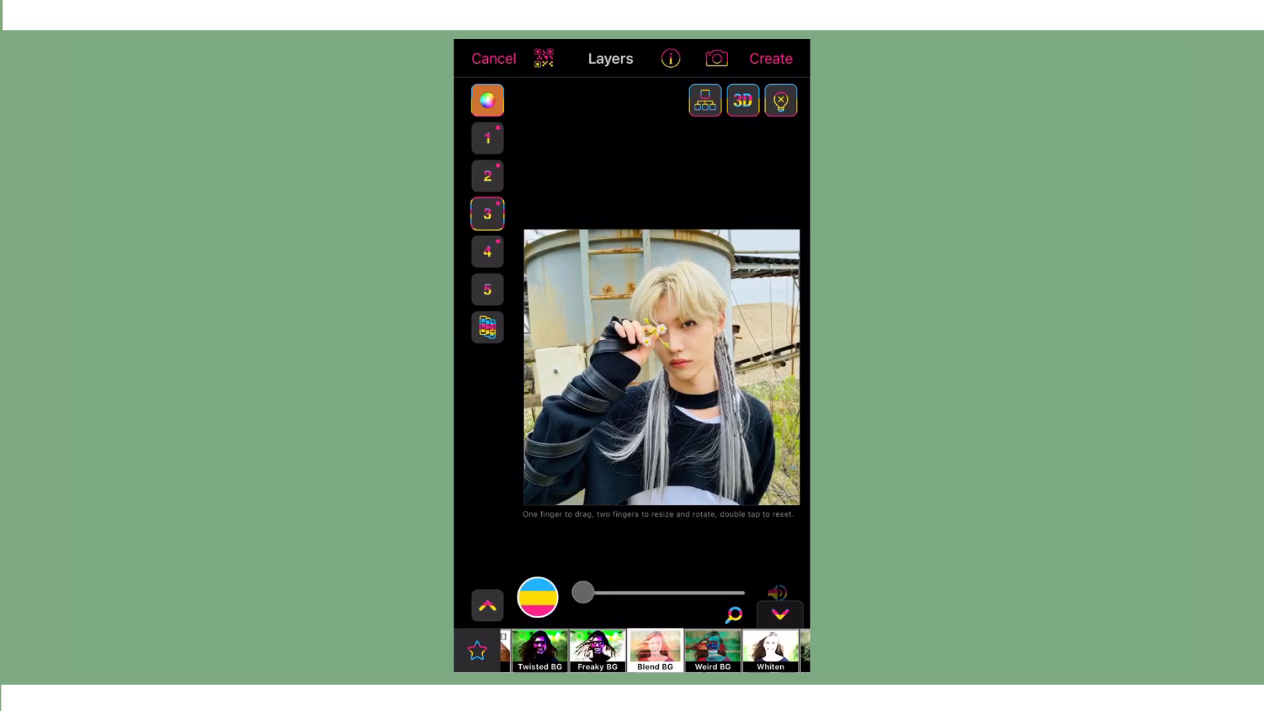
pyautogui.moveTo(583, 591); pyautogui.dragTo(733, 591)
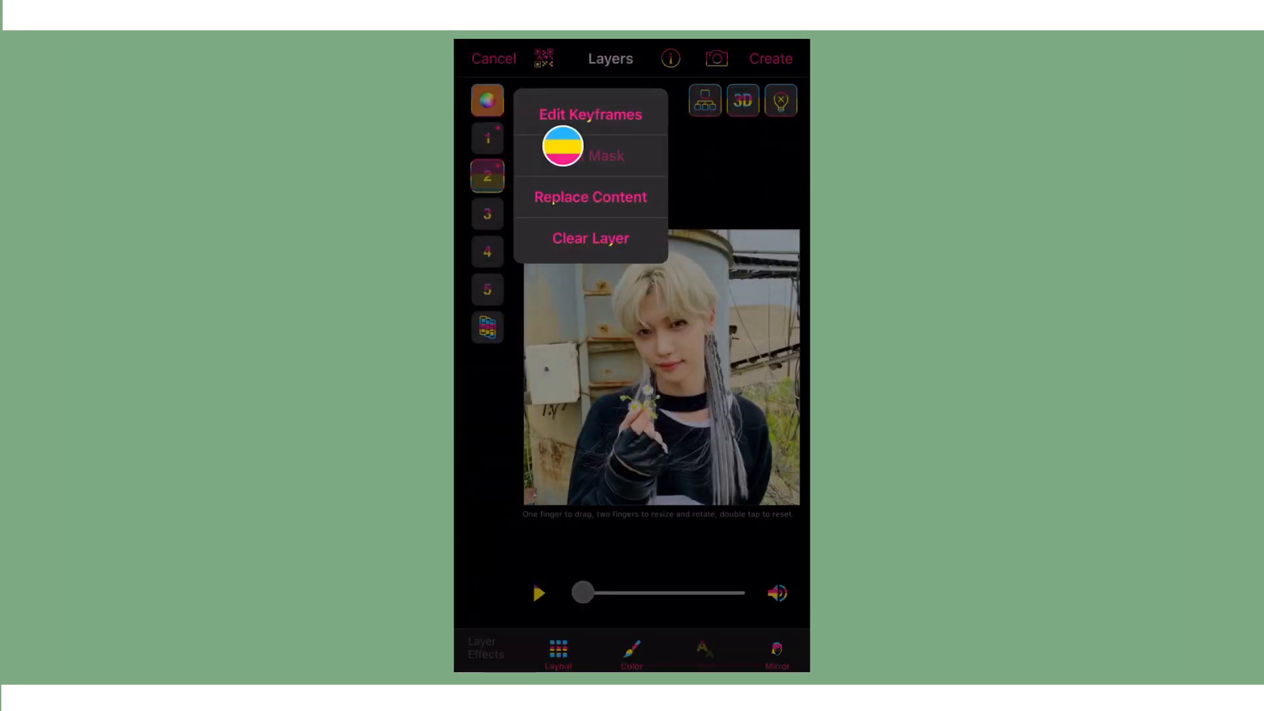
# Keyframe the second photo rotating back toward upright, replacing the curve with the imported custom curve
pyautogui.click(590, 155)
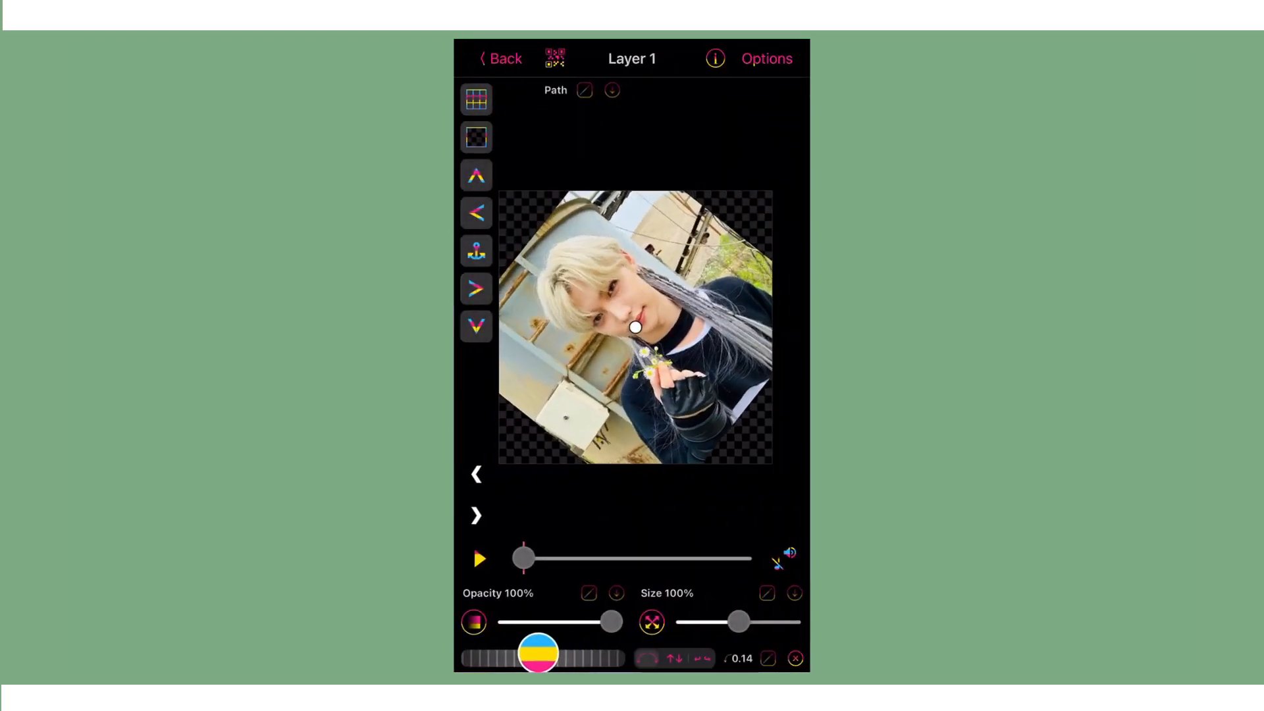
pyautogui.moveTo(524, 558); pyautogui.dragTo(740, 557)
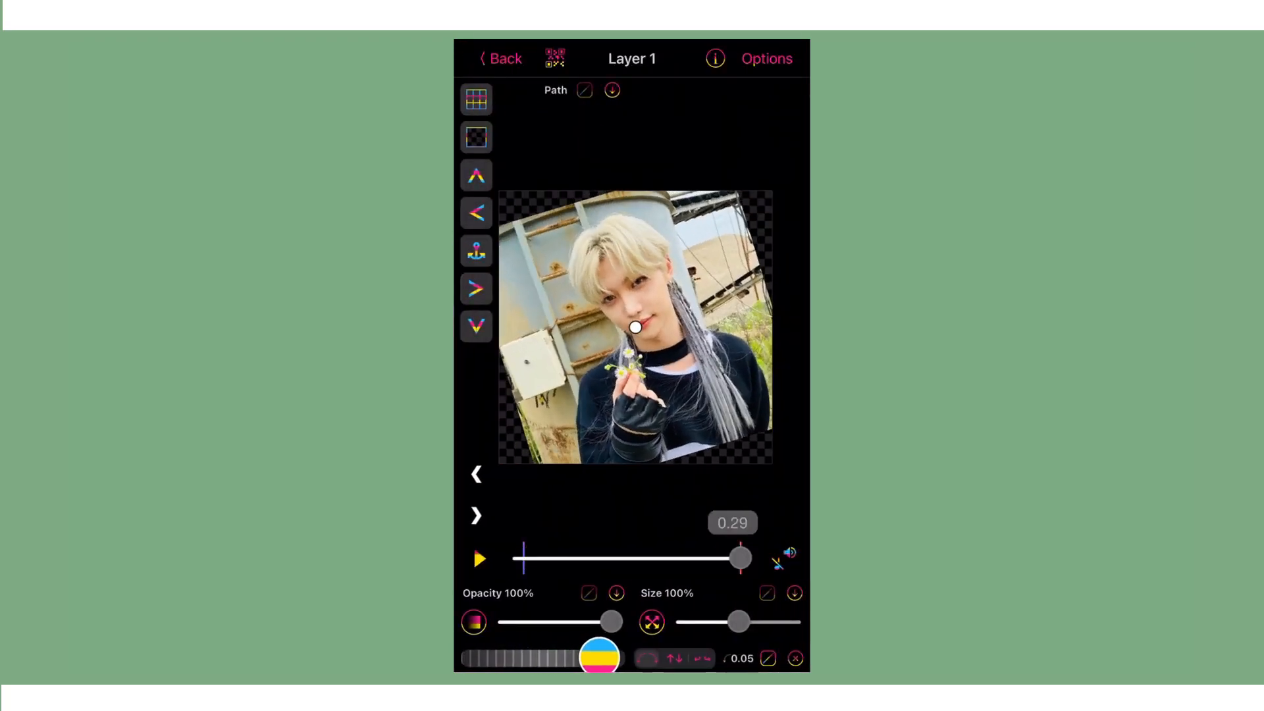
pyautogui.click(766, 658)
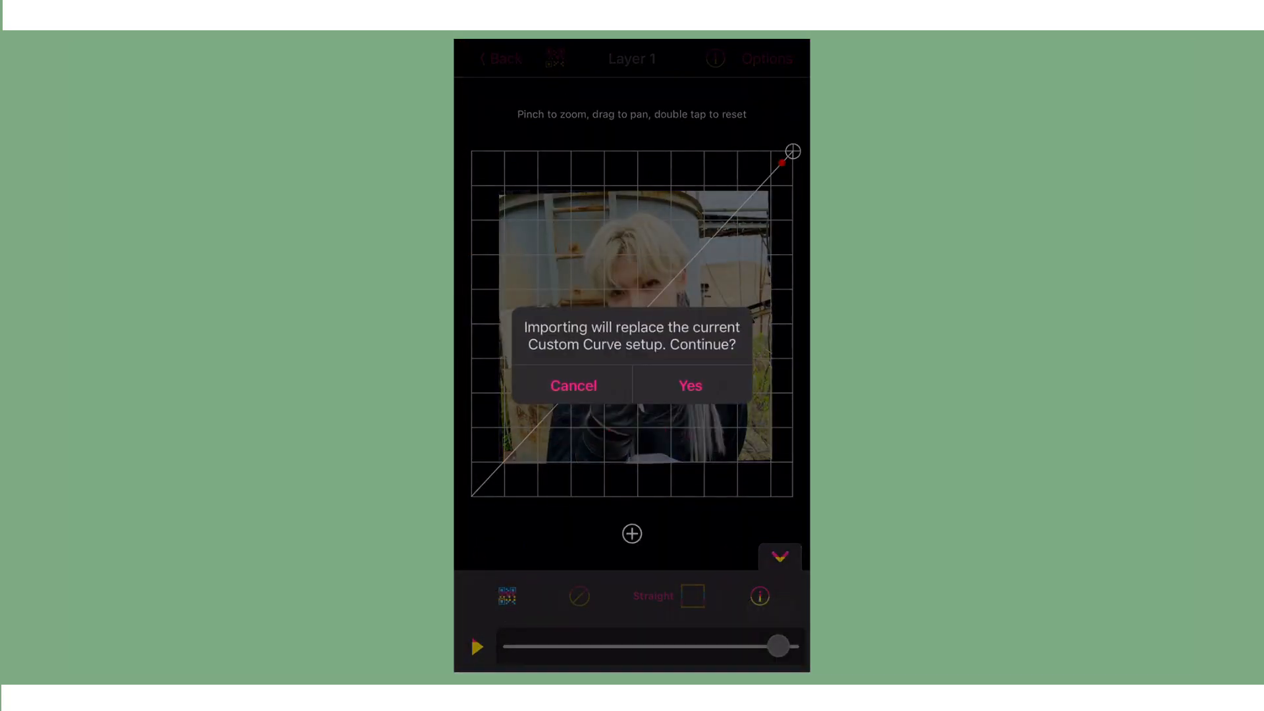
pyautogui.click(688, 385)
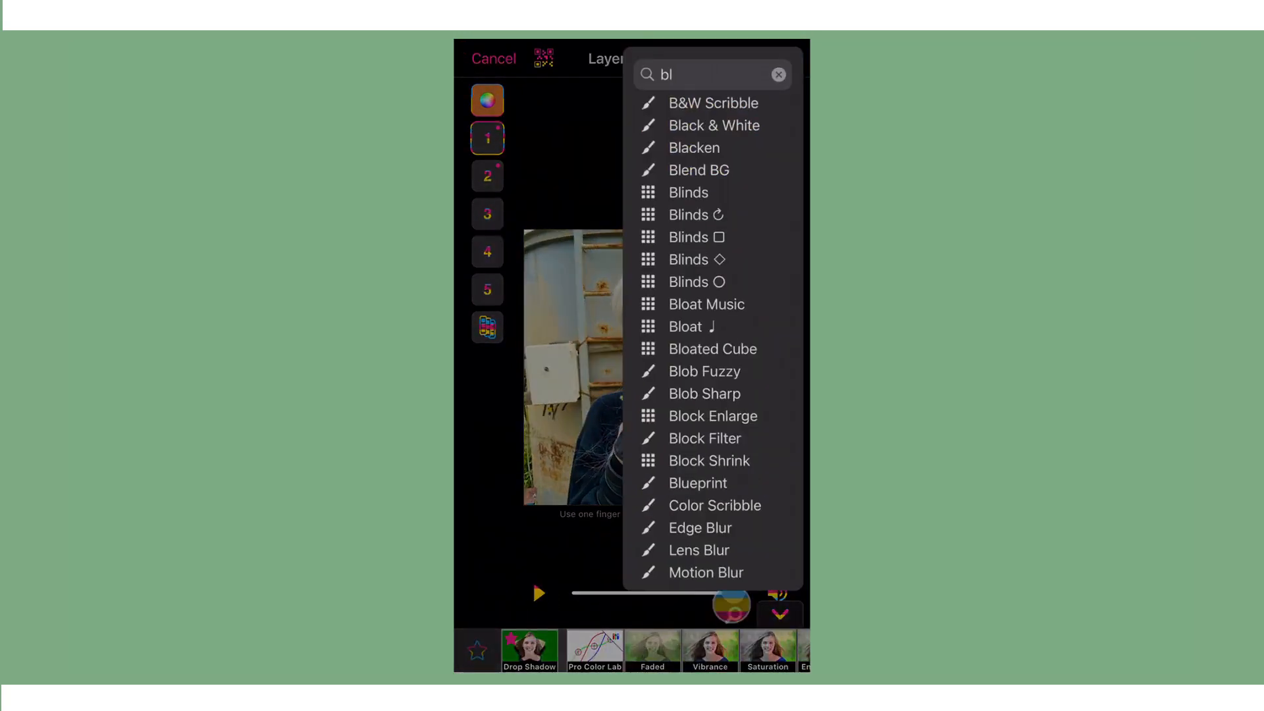
# Apply a Blend BG variant to layer 3's frame, exit keyframes, and create the clip
pyautogui.click(776, 75)
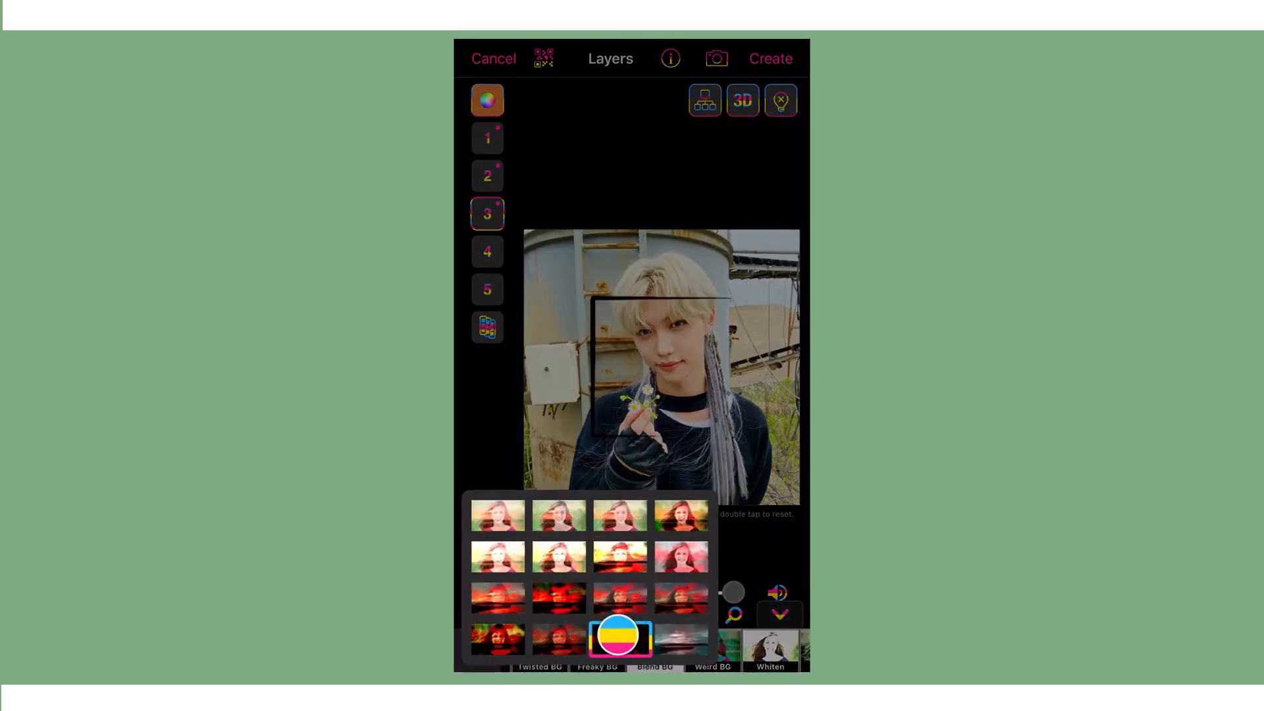
pyautogui.click(487, 252)
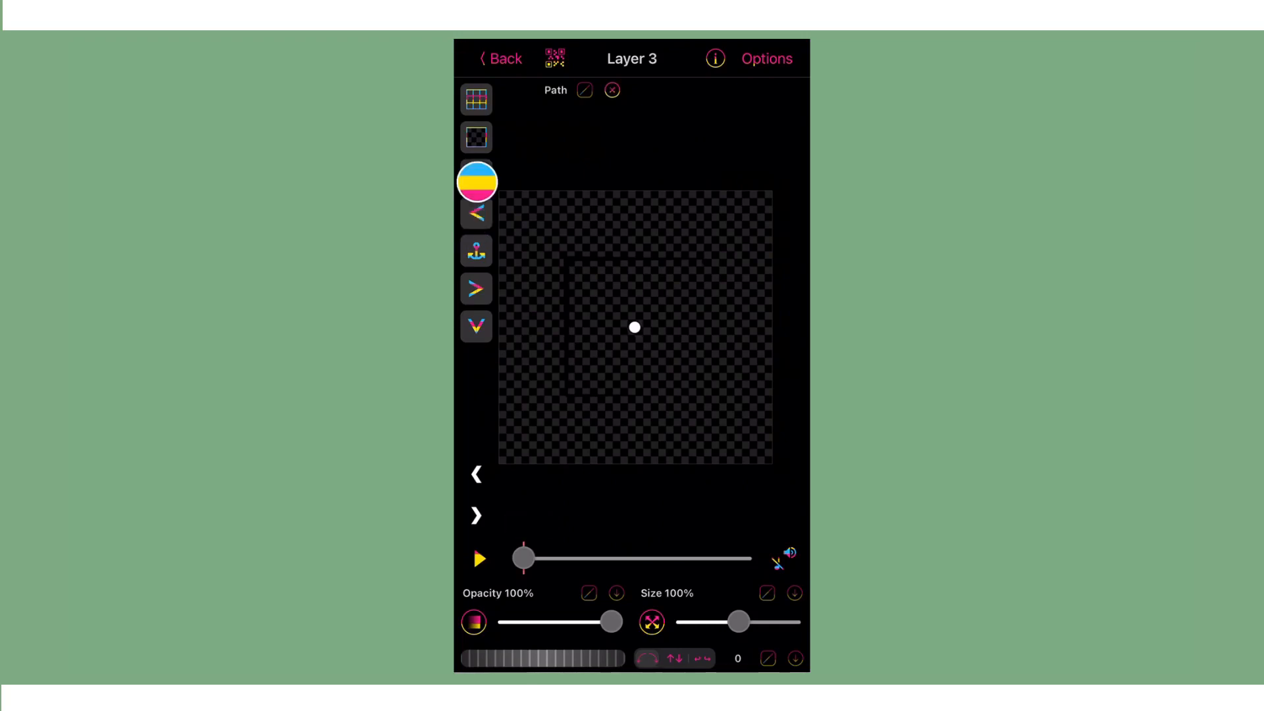
pyautogui.click(499, 58)
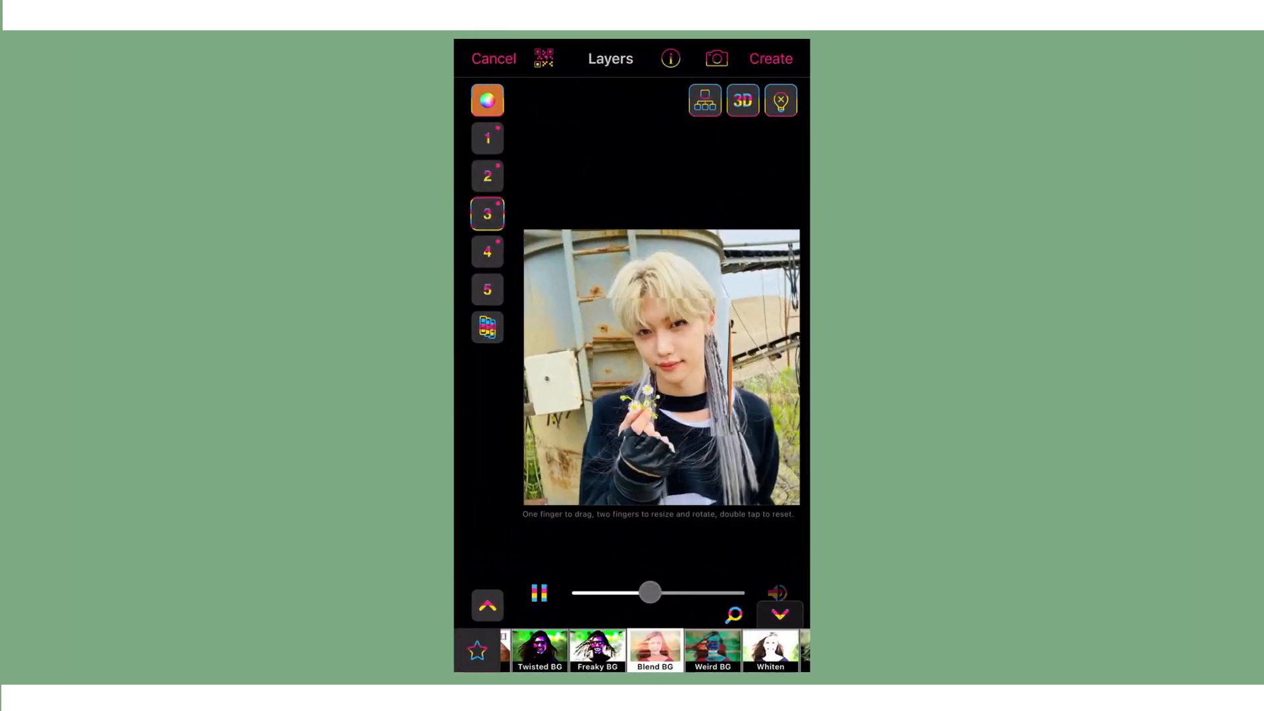
pyautogui.click(769, 58)
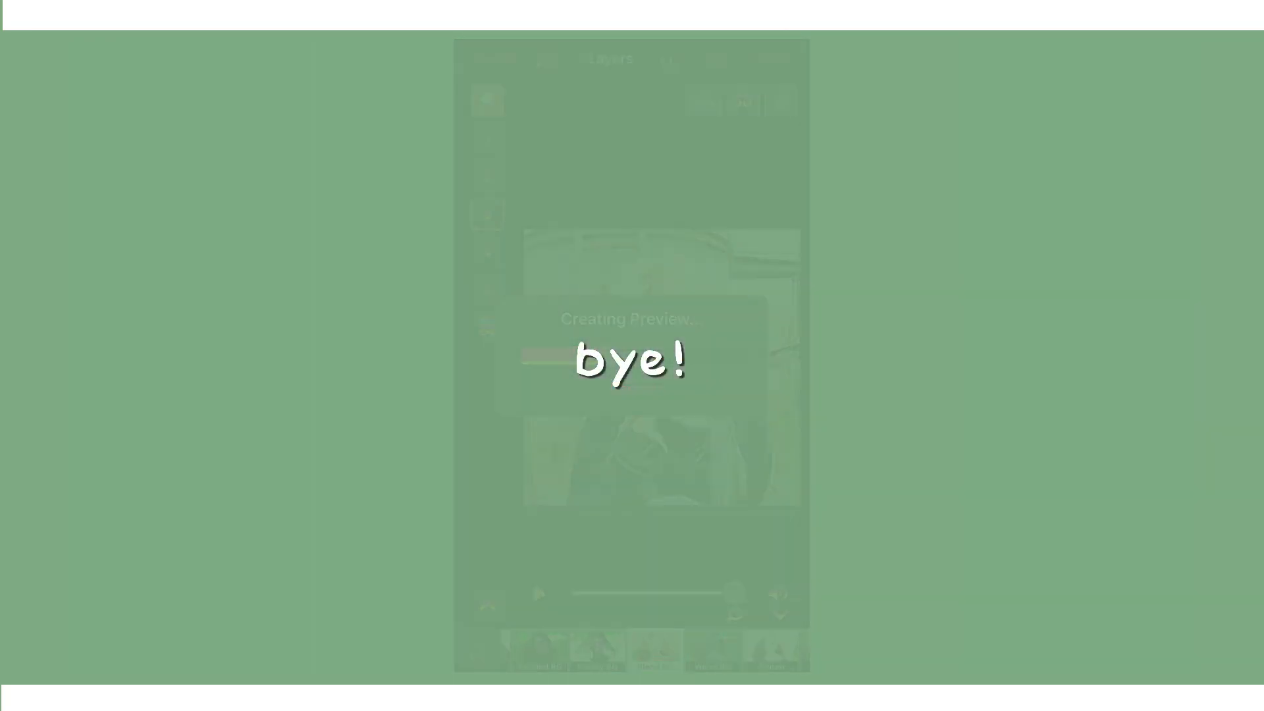